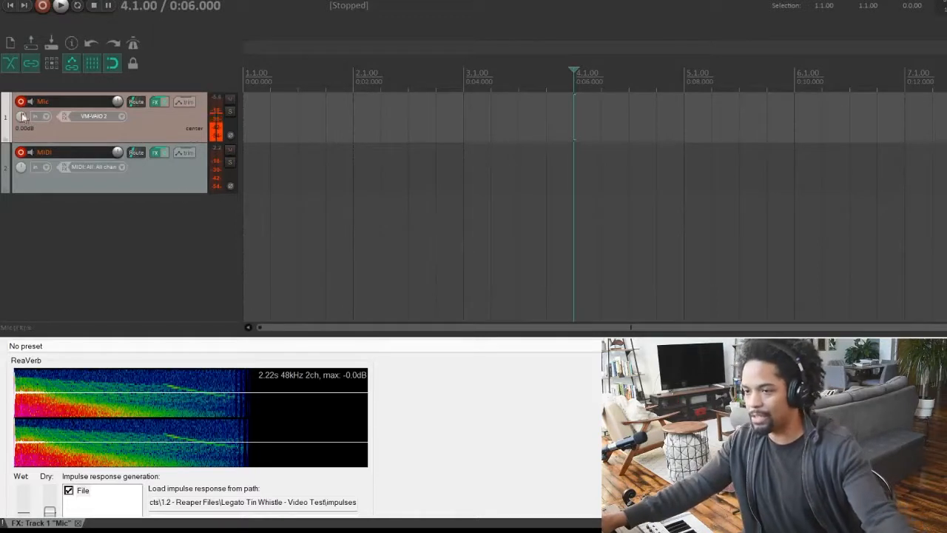
- Close the Mic track's ReaVerb window and show the MIDI track's Kontakt Legato Tin Whistle
{"action": "left_click", "coordinate": [20, 101]}
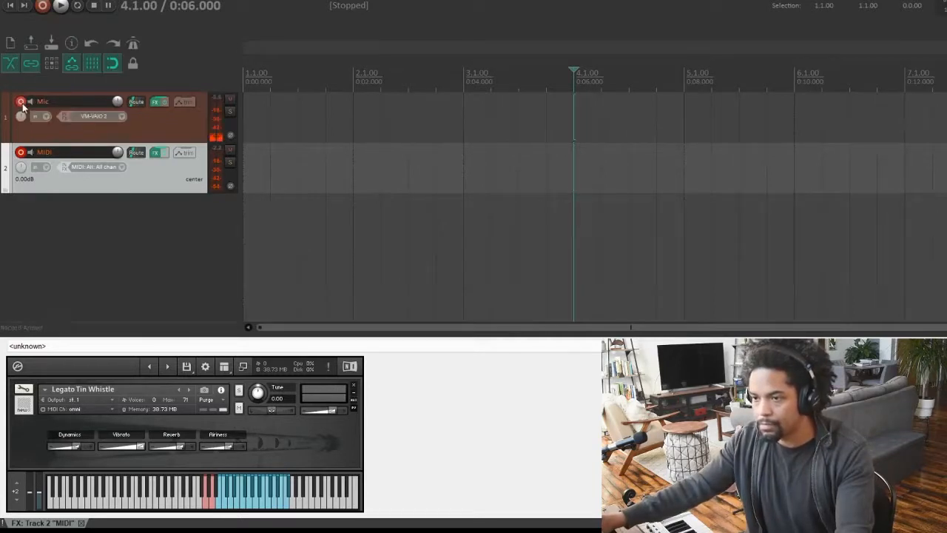
{"action": "left_click", "coordinate": [155, 101]}
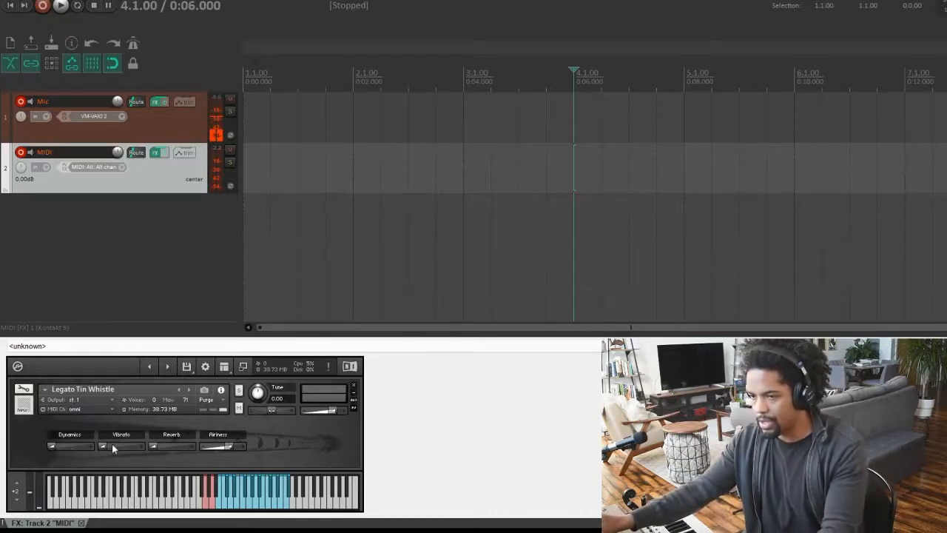
{"action": "mouse_move", "coordinate": [131, 459]}
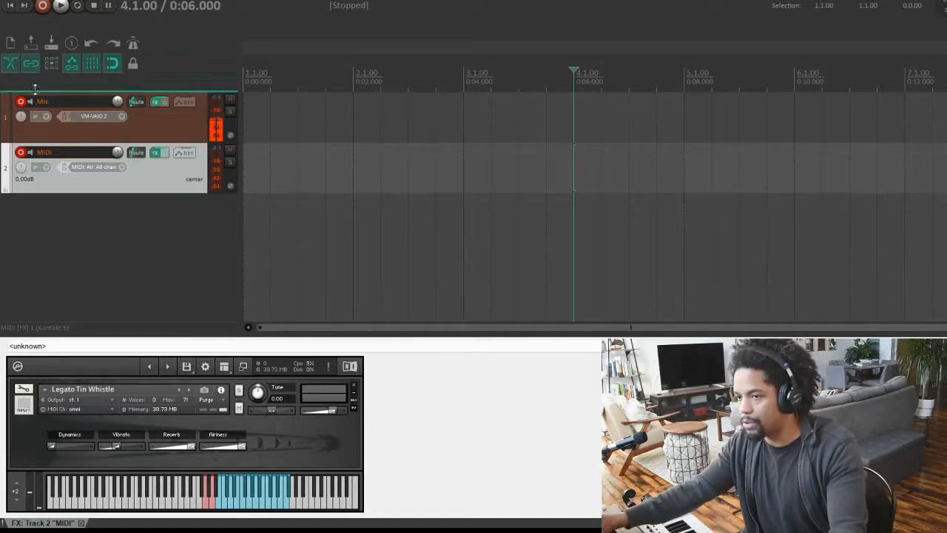
- Toggle record-arm on the Mic track, leaving both Mic and MIDI tracks armed
{"action": "left_click", "coordinate": [21, 101]}
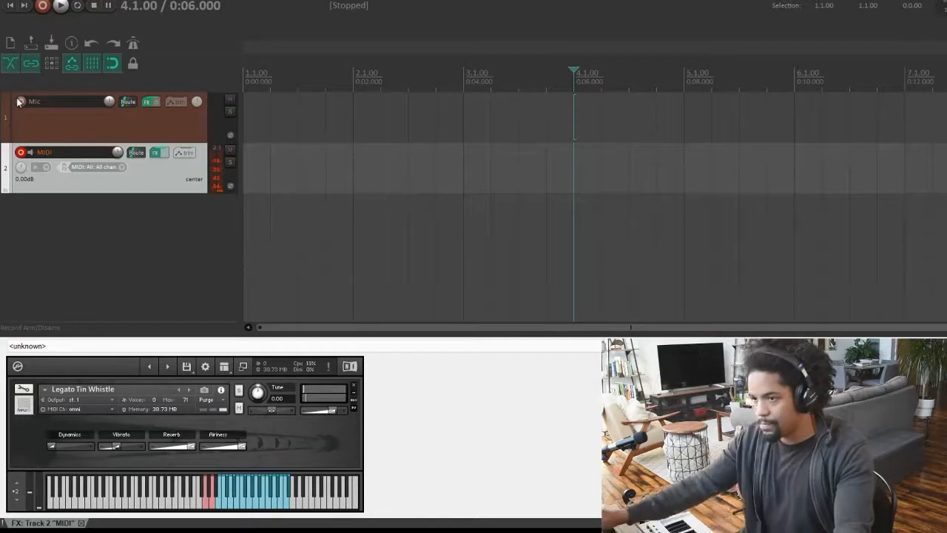
{"action": "left_click", "coordinate": [21, 101]}
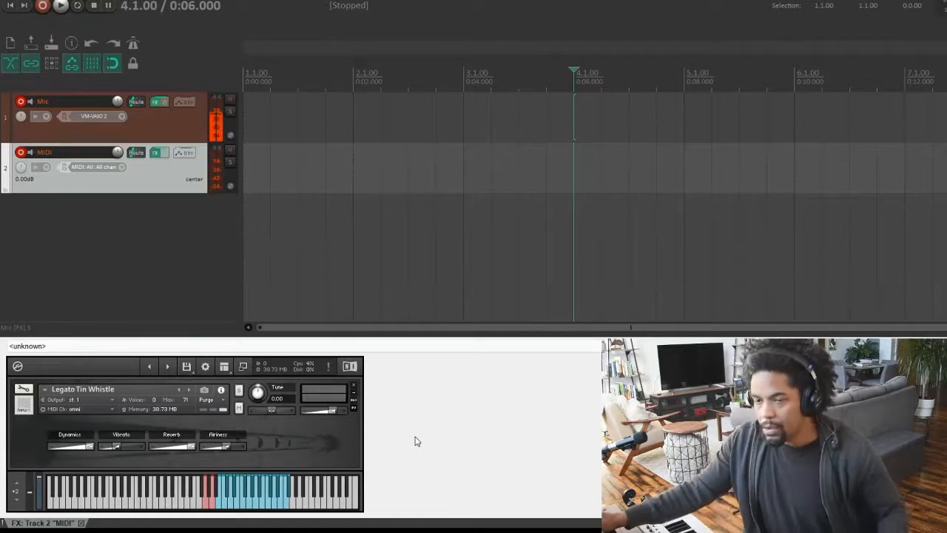
{"action": "mouse_move", "coordinate": [413, 439]}
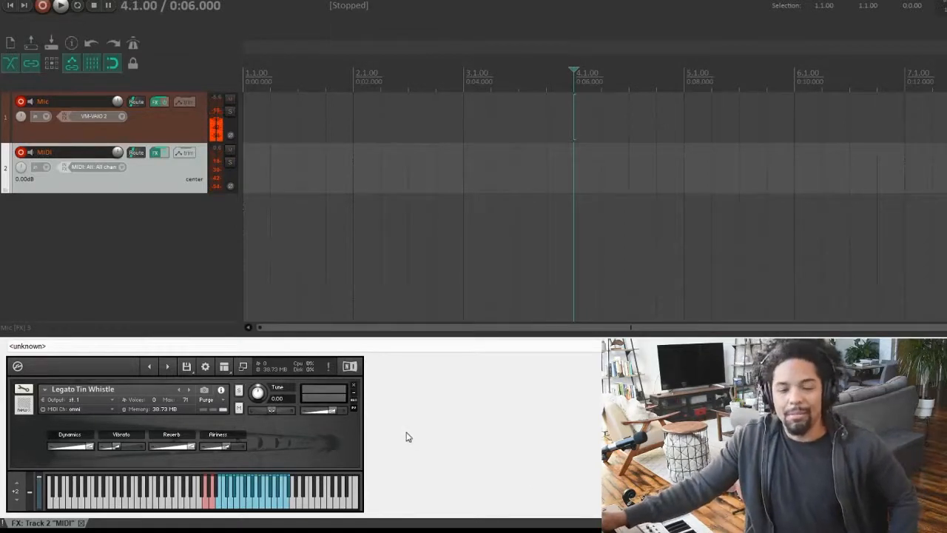